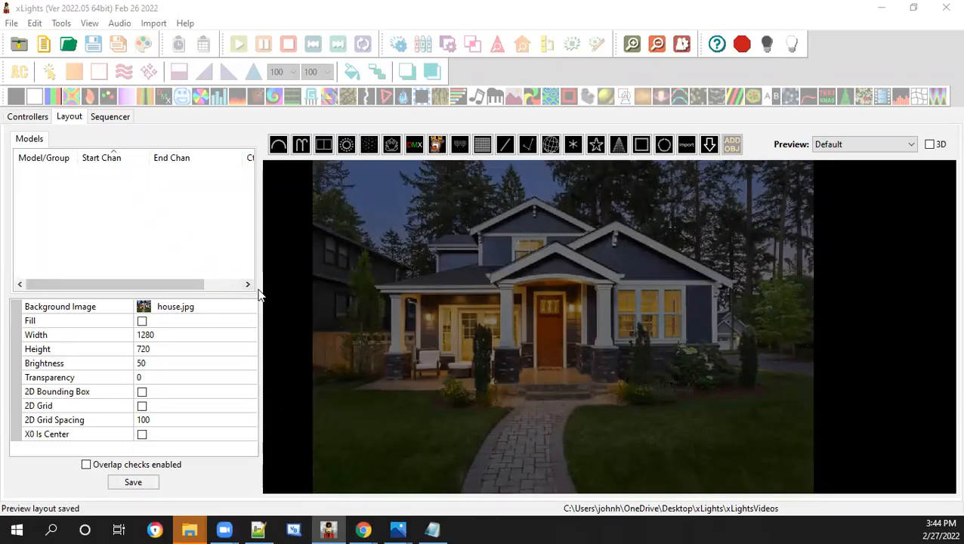
mouse_move(504, 127)
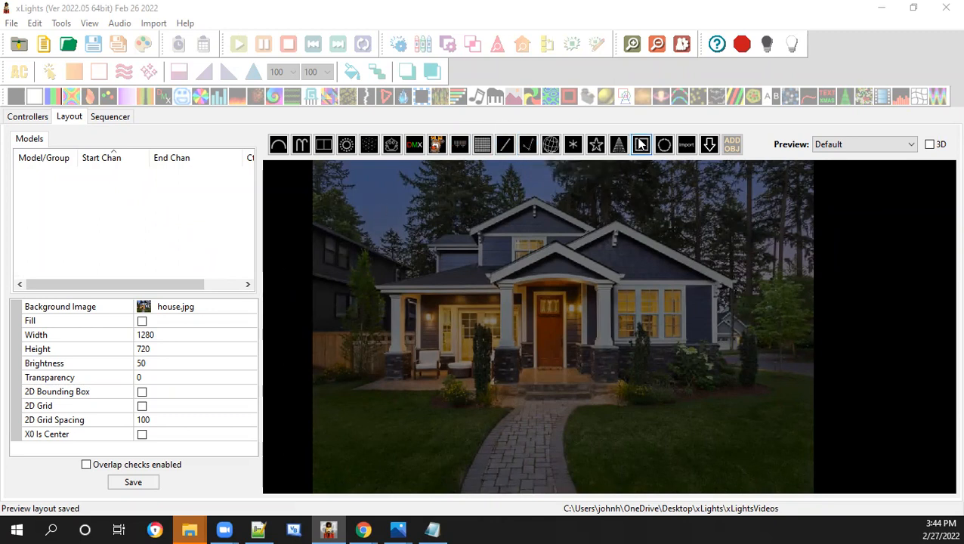
mouse_move(641, 144)
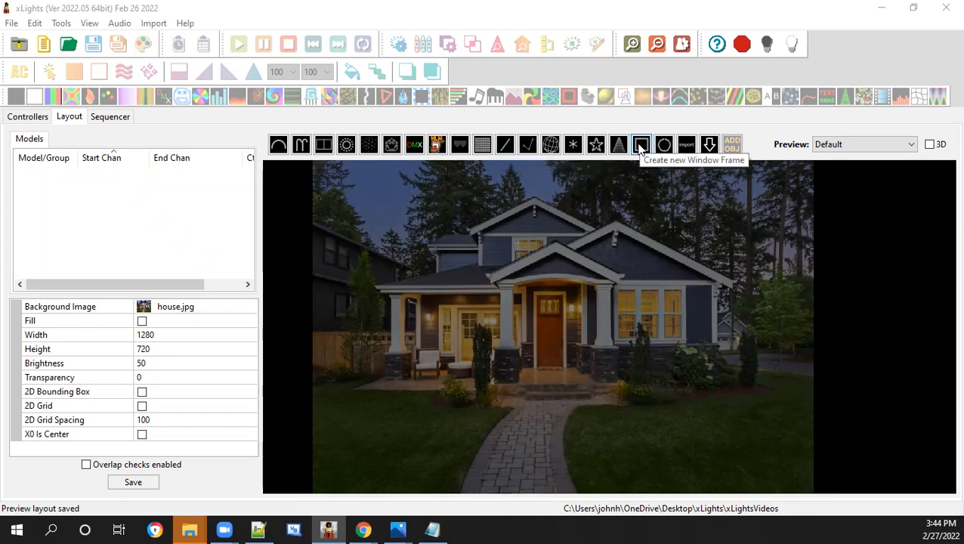
mouse_move(384, 225)
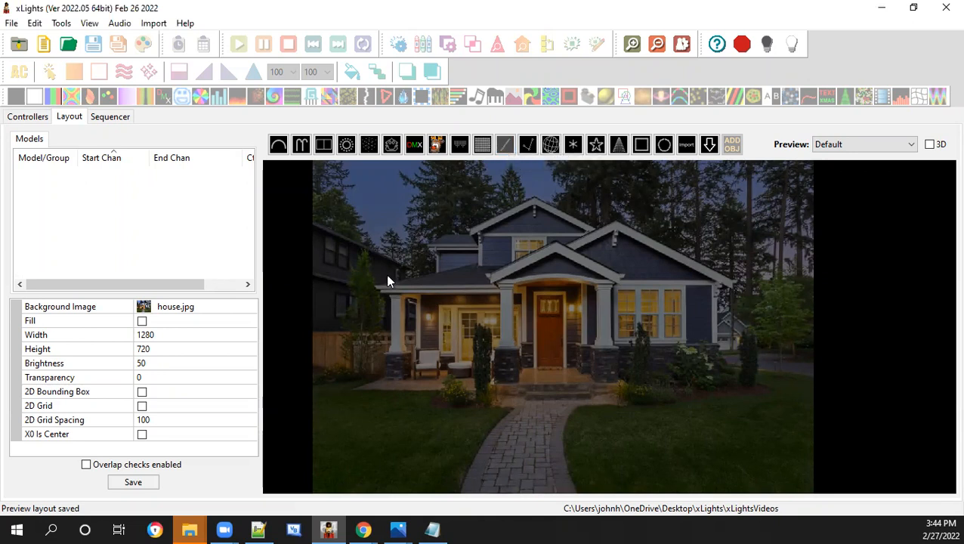
mouse_move(377, 292)
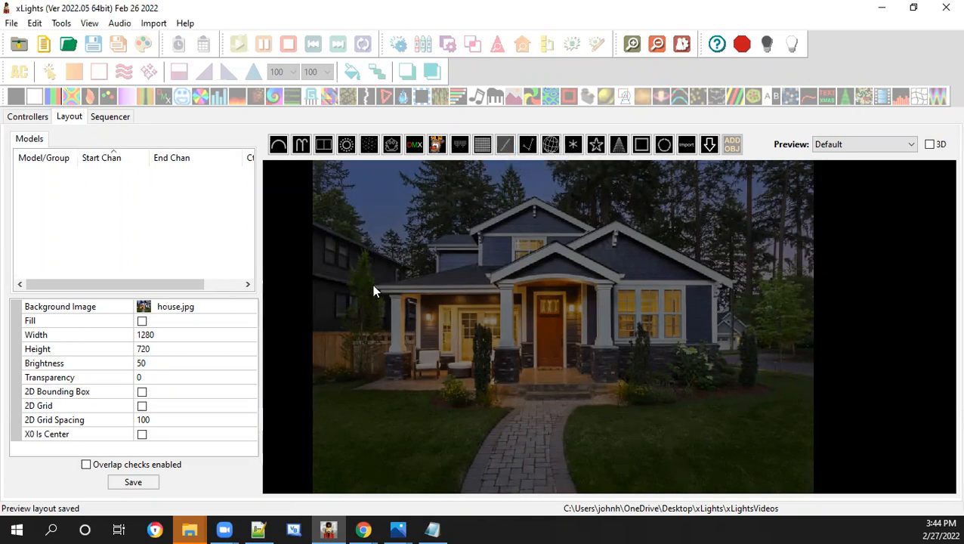
mouse_move(572, 289)
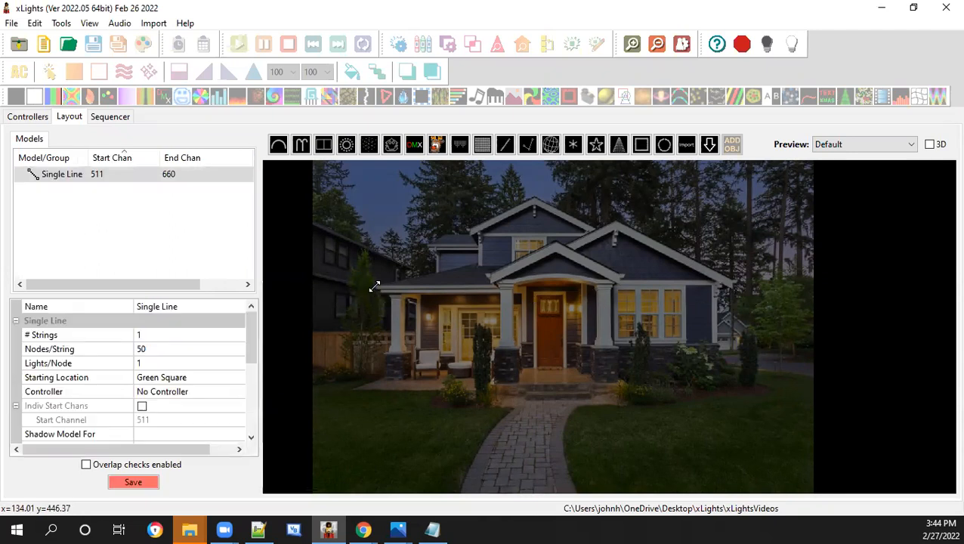
Draw a single line along the left lower eave to the porch gable, starting at Green Square
drag(376, 286, 476, 288)
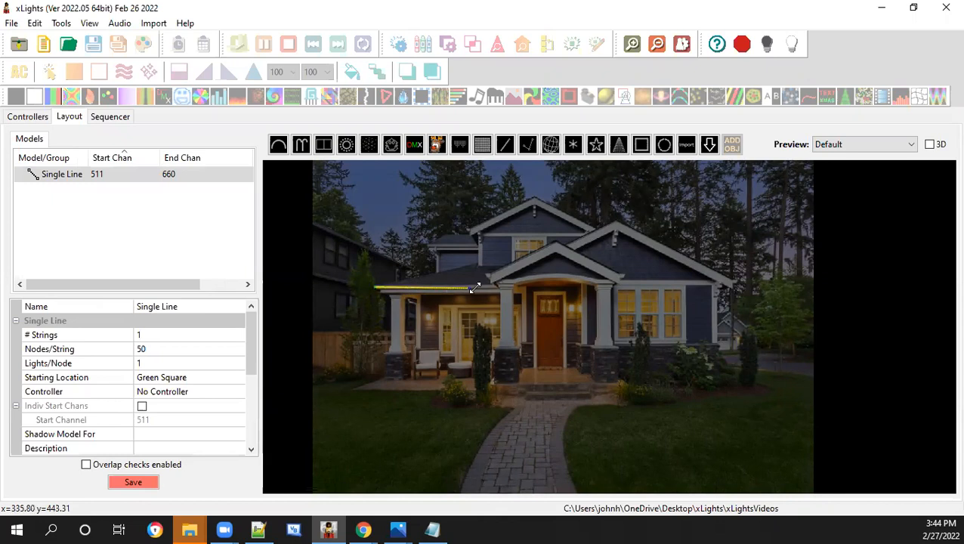
drag(475, 288, 498, 285)
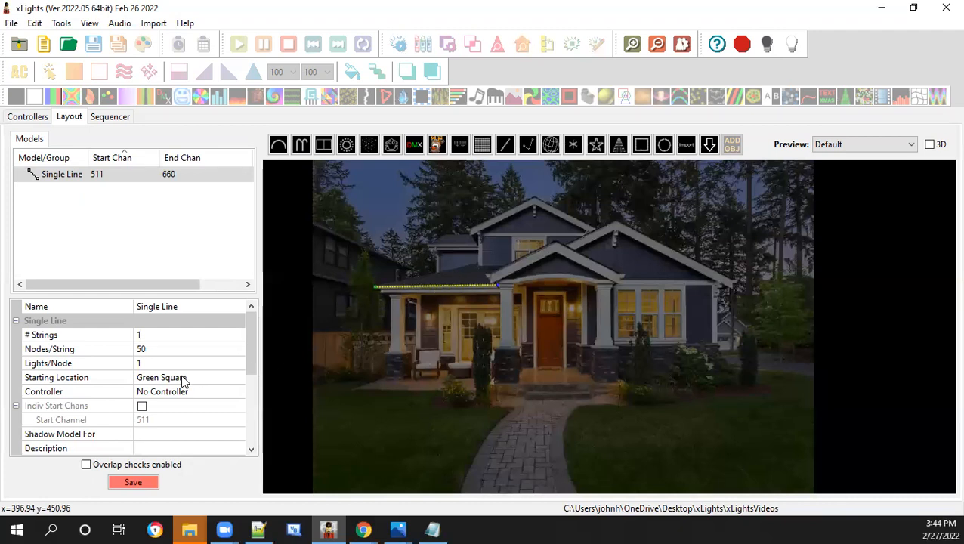
mouse_move(483, 299)
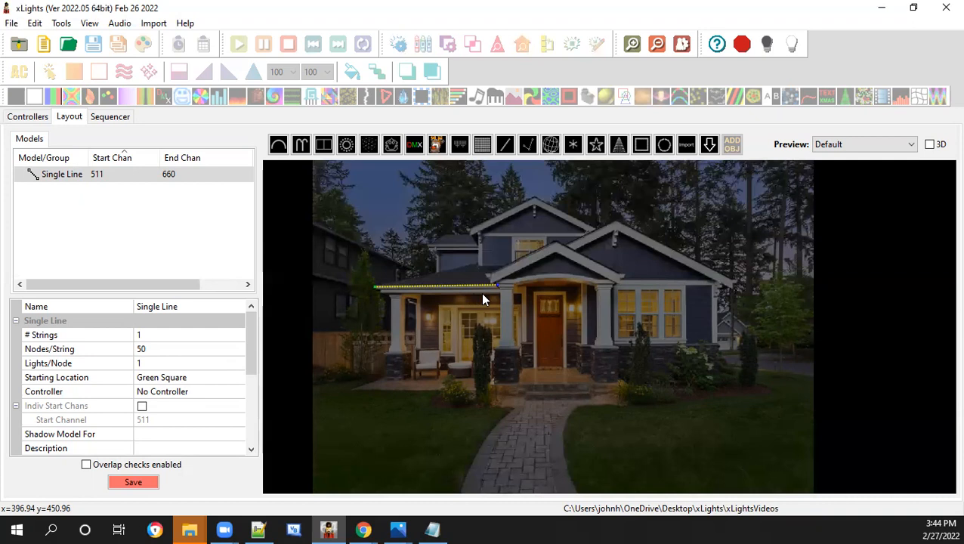
mouse_move(488, 300)
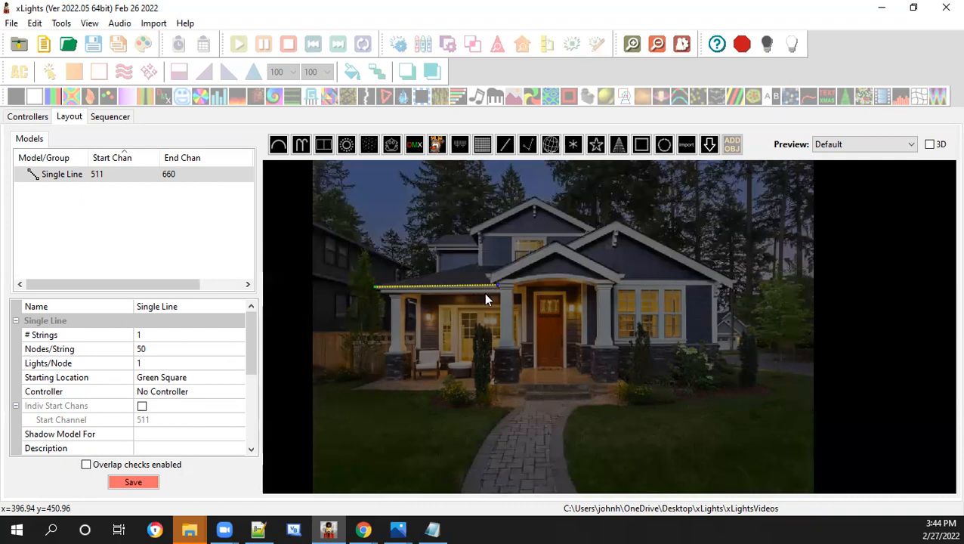
click(181, 377)
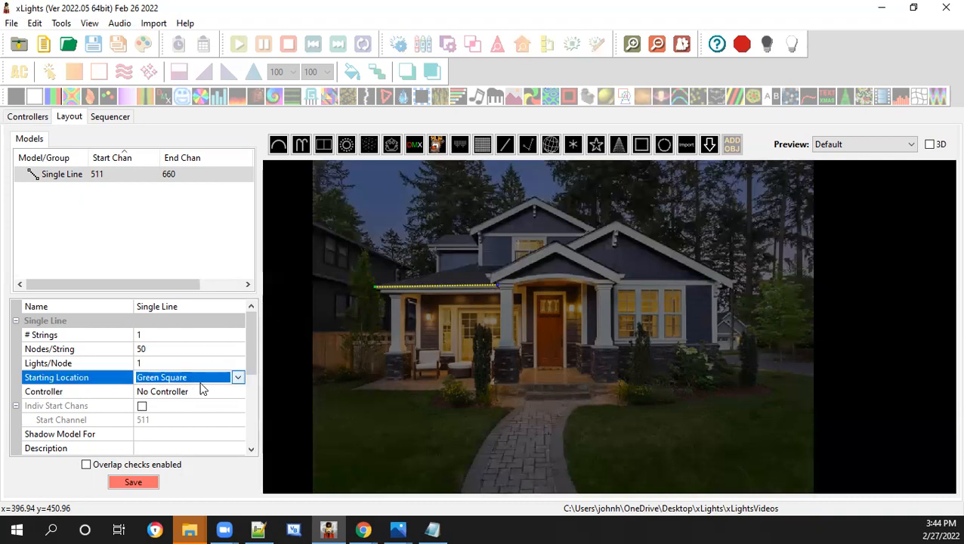
click(238, 377)
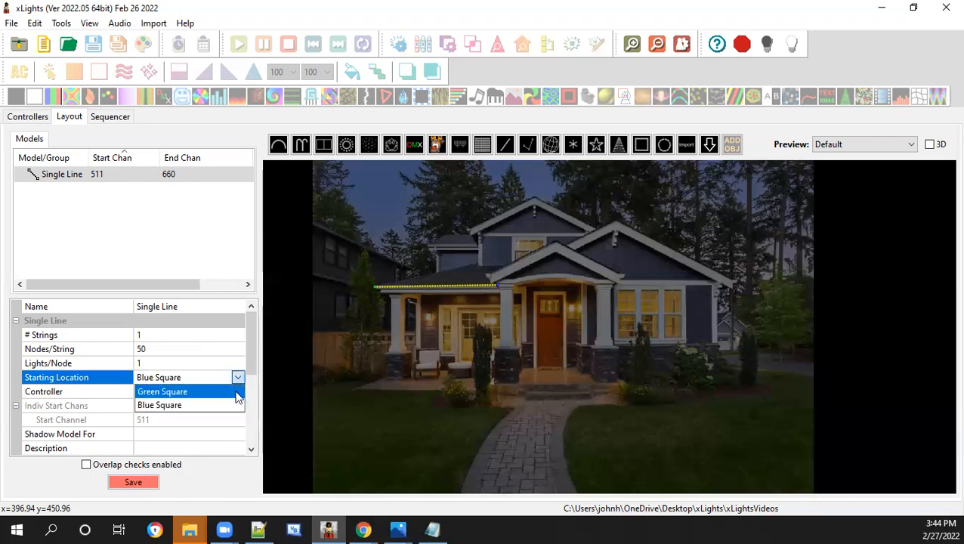
click(162, 391)
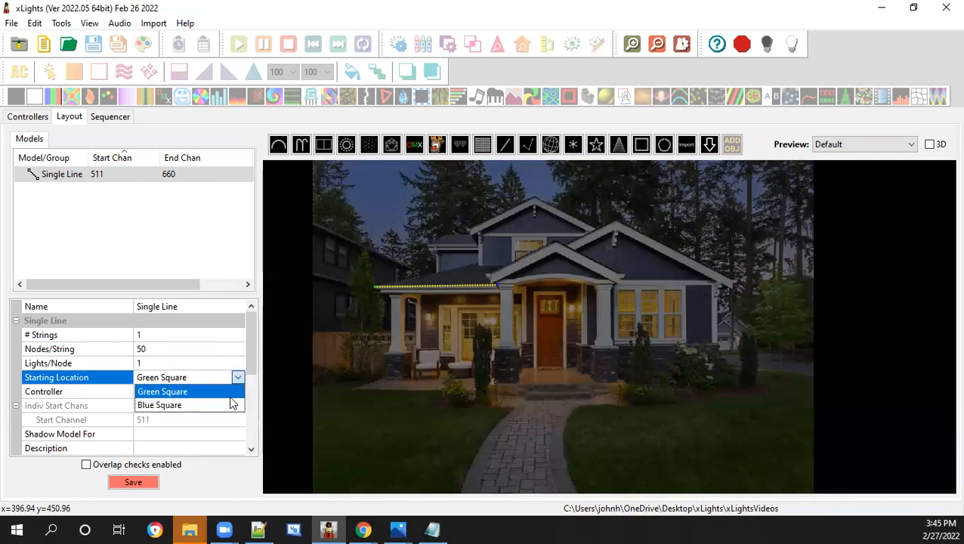
click(159, 405)
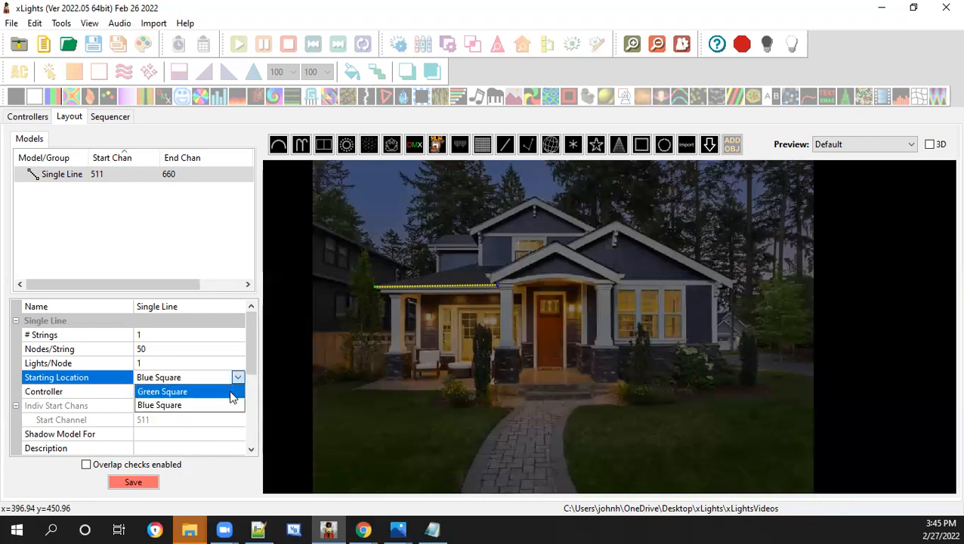
click(162, 391)
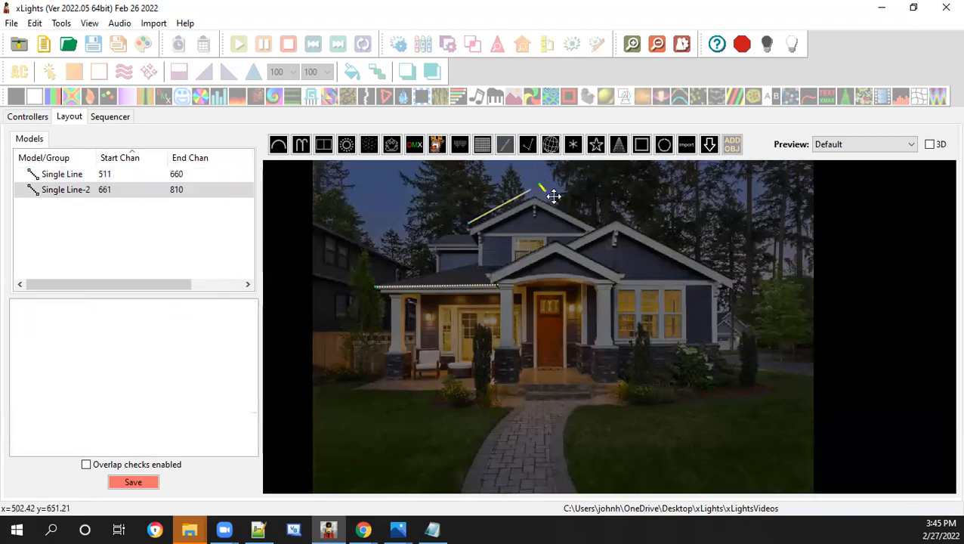
Add single lines along the upper gable's left slope, the short left upper eave, and the gable base
drag(540, 188, 601, 226)
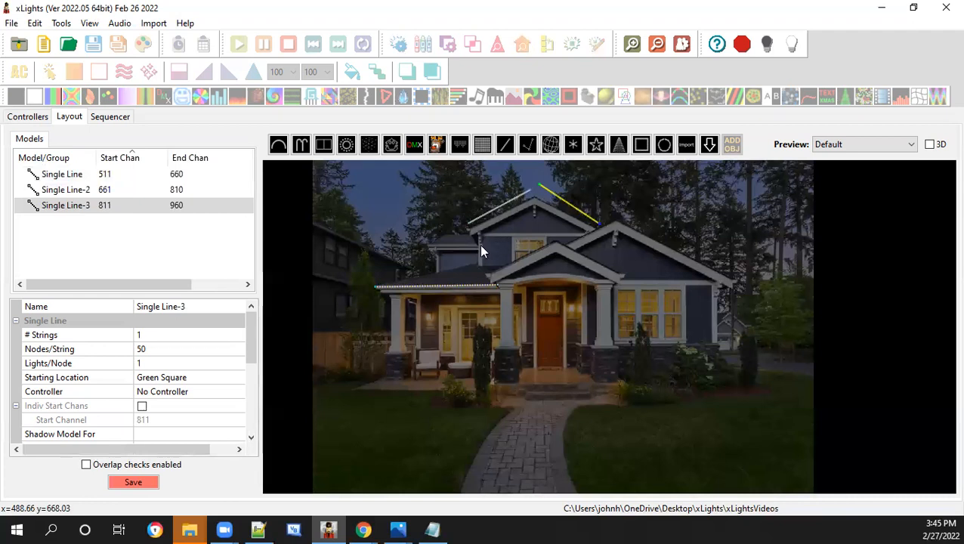
mouse_move(433, 253)
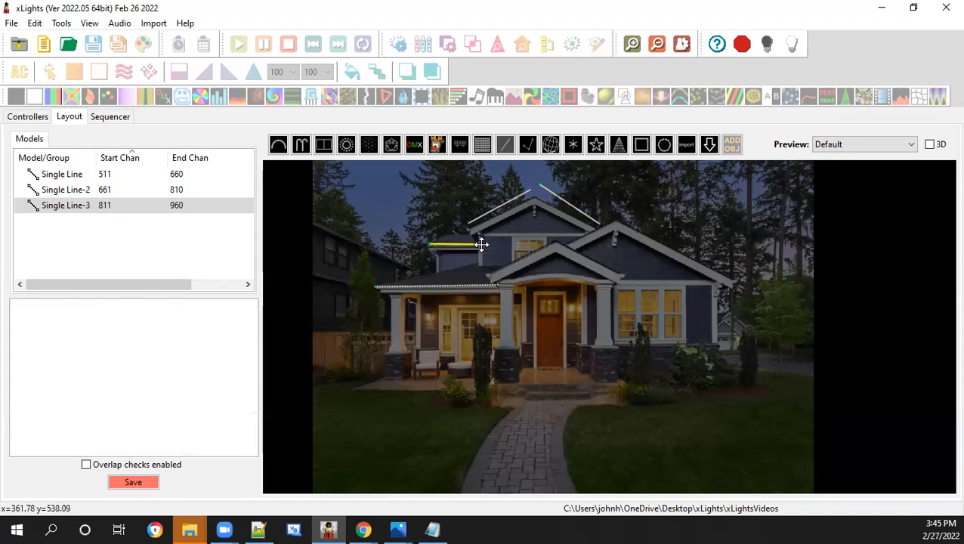
click(505, 145)
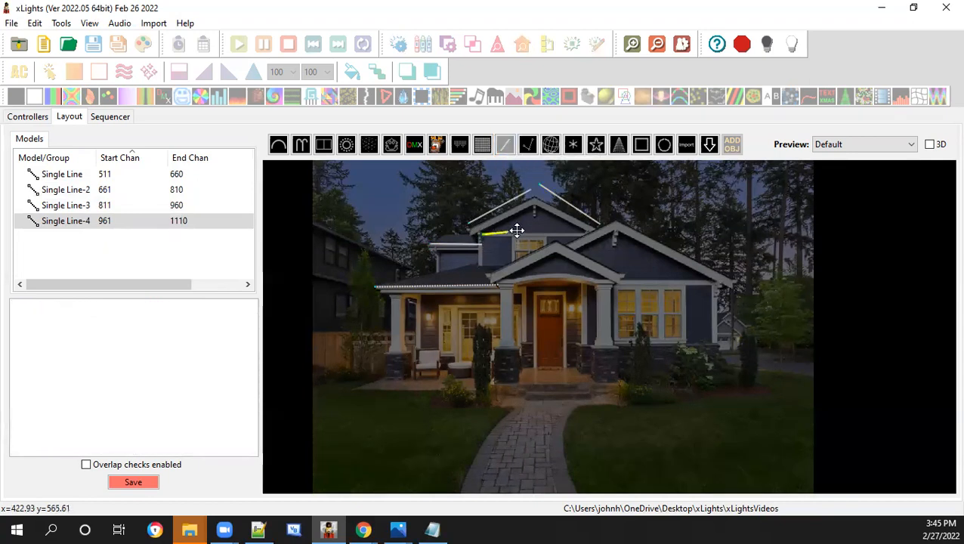
drag(480, 234, 585, 234)
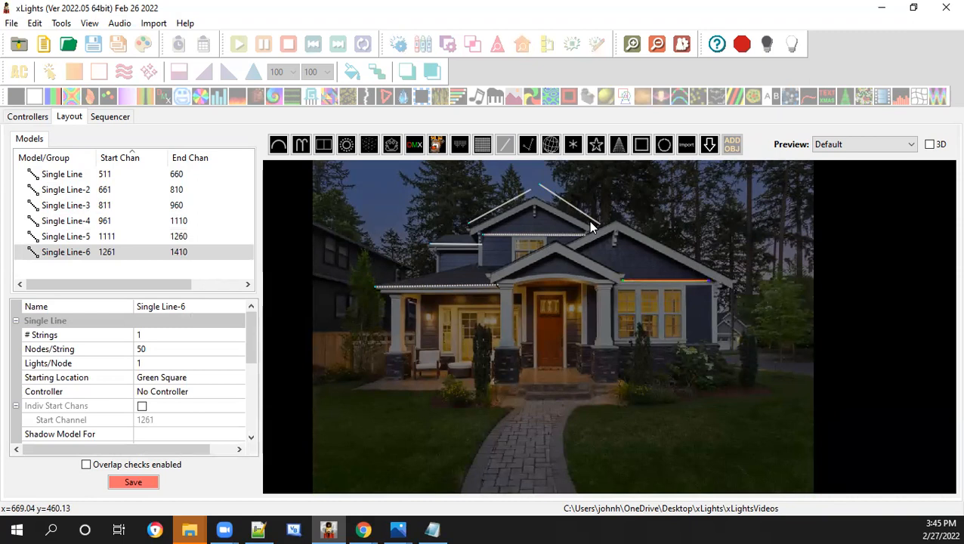
mouse_move(505, 144)
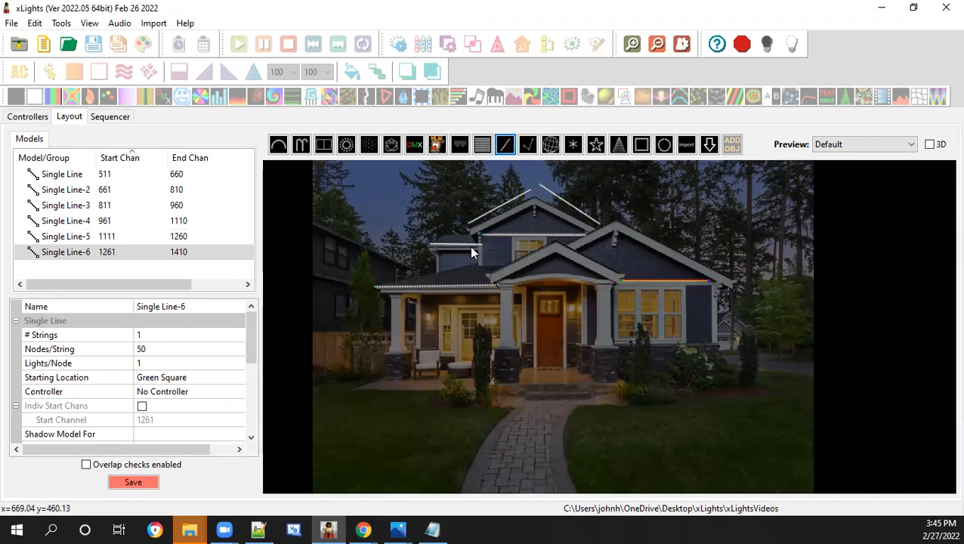
mouse_move(525, 184)
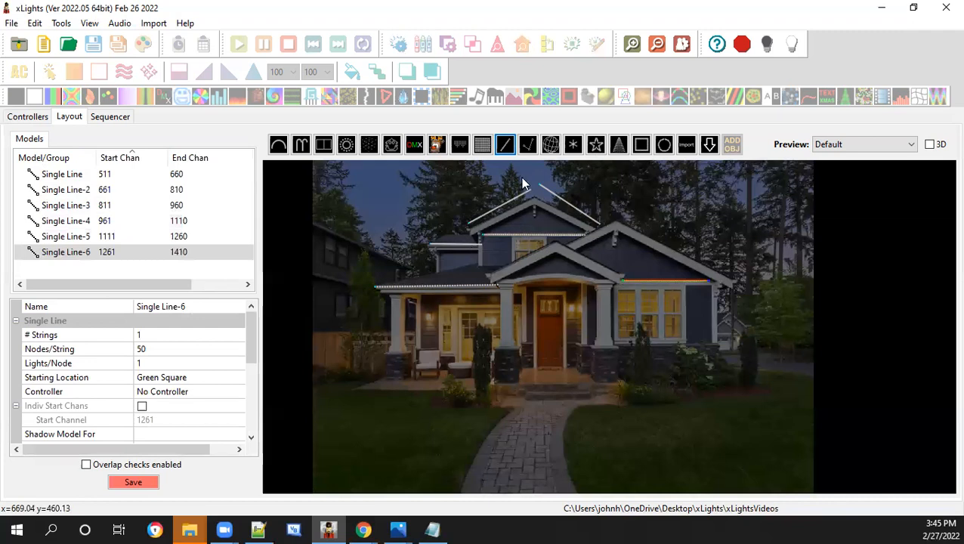
mouse_move(510, 201)
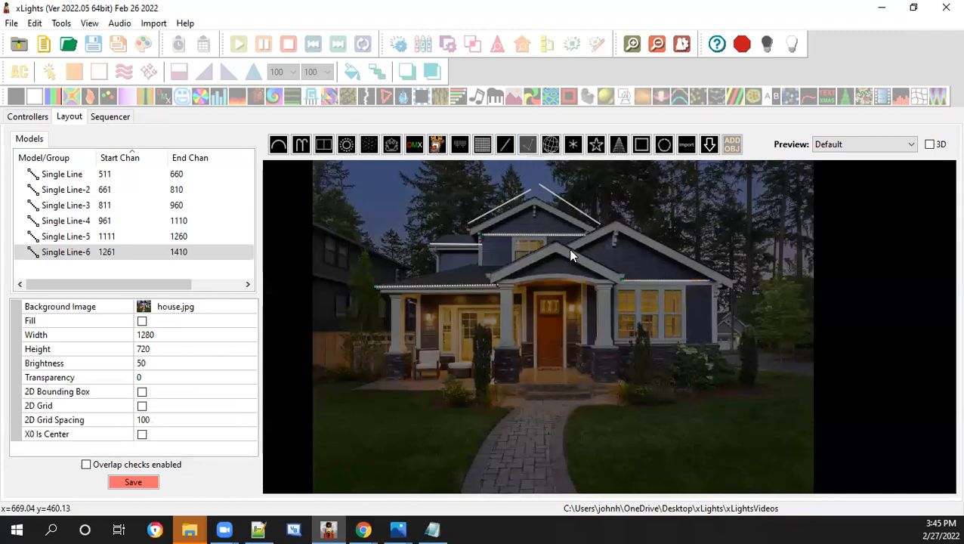
mouse_move(527, 144)
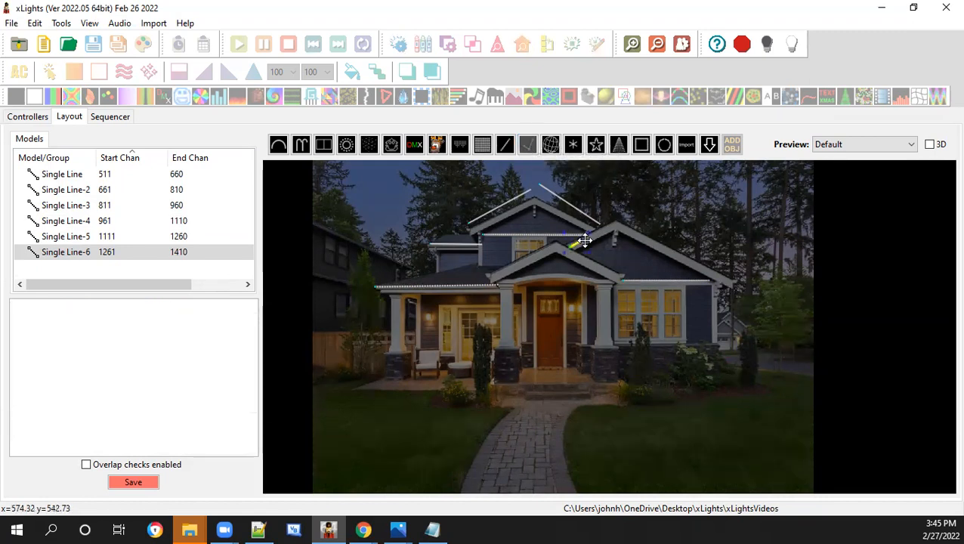
Trace a poly line along the right gable's roofline
drag(585, 240, 619, 223)
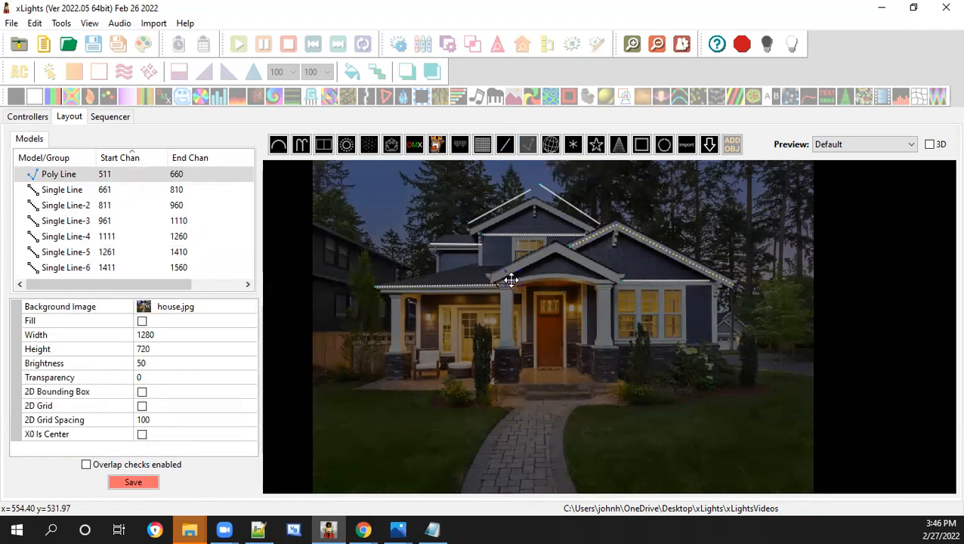
Define a curve on the porch Poly Line-2 and drag it upward into the gable arch
click(510, 285)
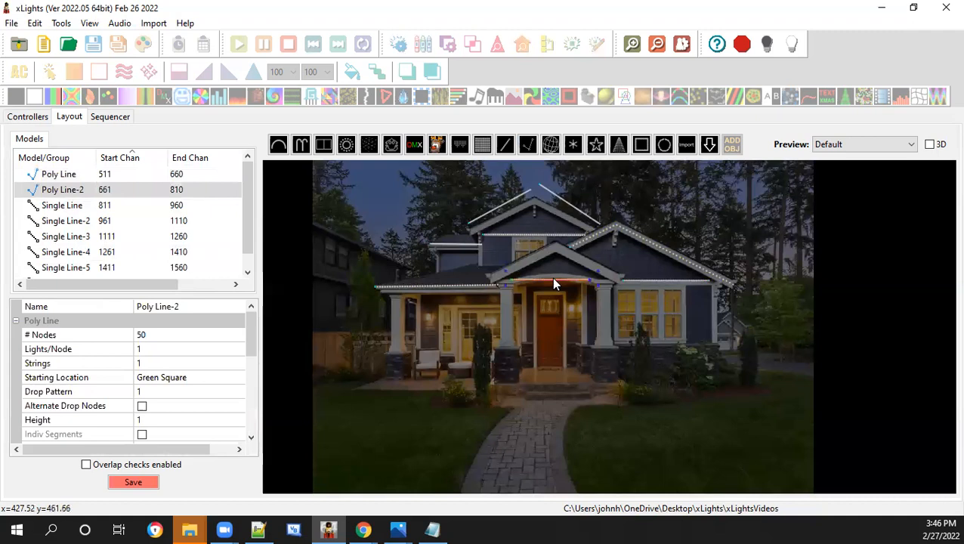
right_click(555, 284)
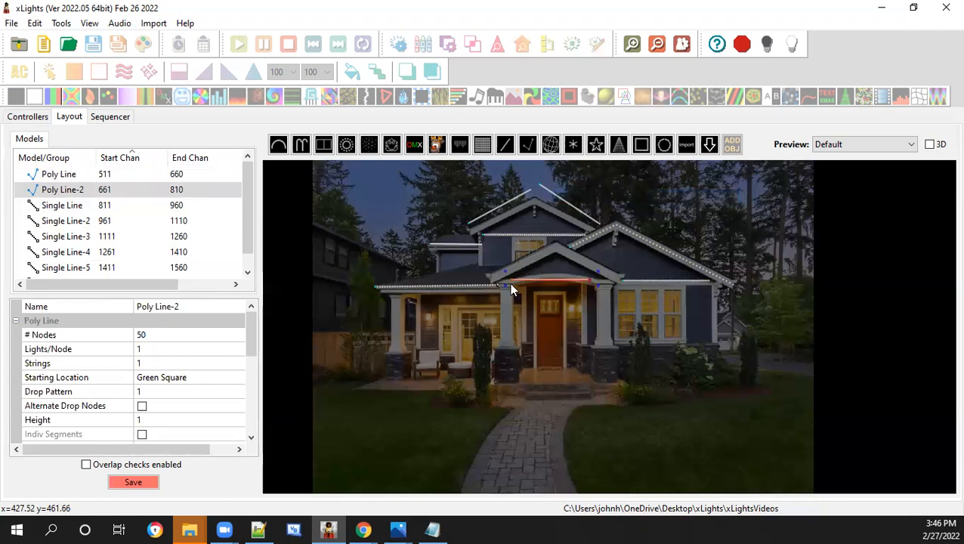
mouse_move(512, 286)
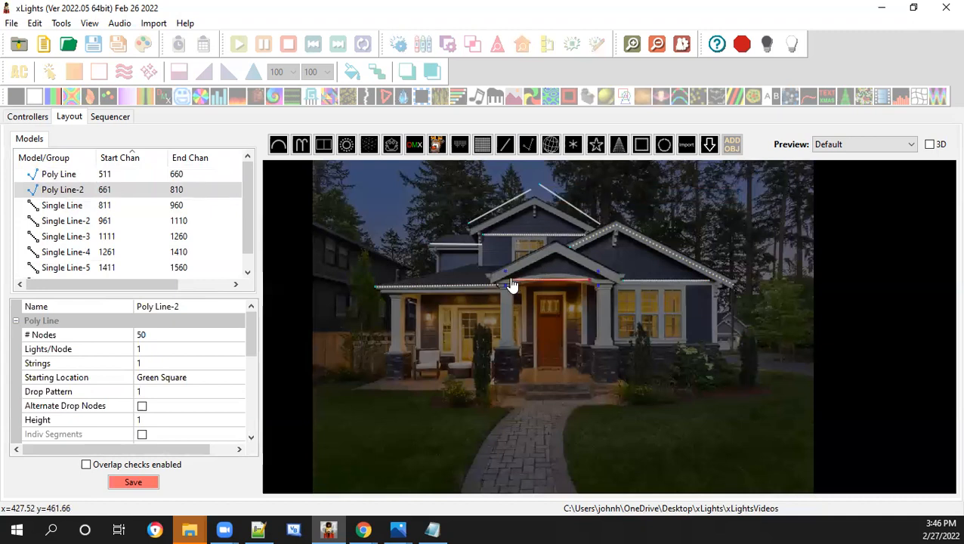
drag(505, 285, 548, 274)
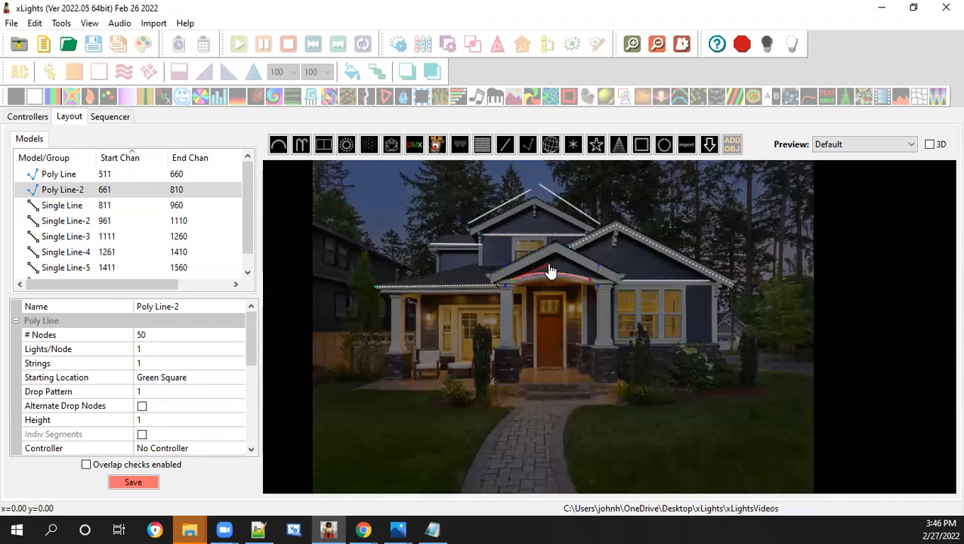
mouse_move(540, 274)
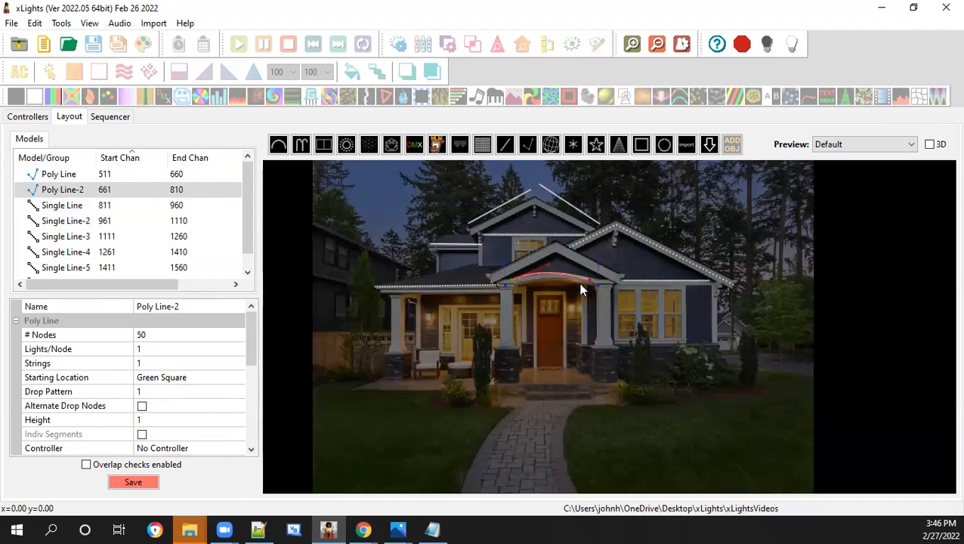
mouse_move(572, 280)
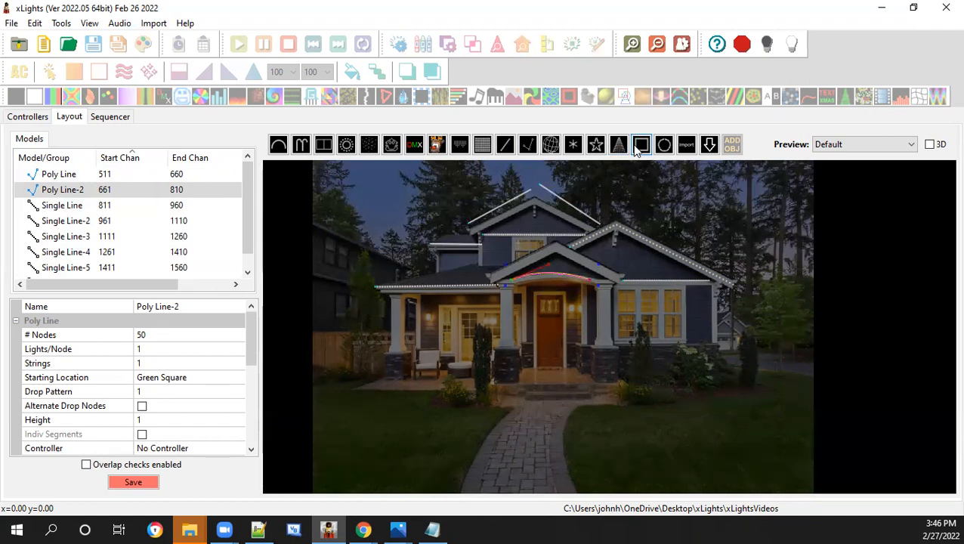
Switch to the Window Frame model tool
click(641, 144)
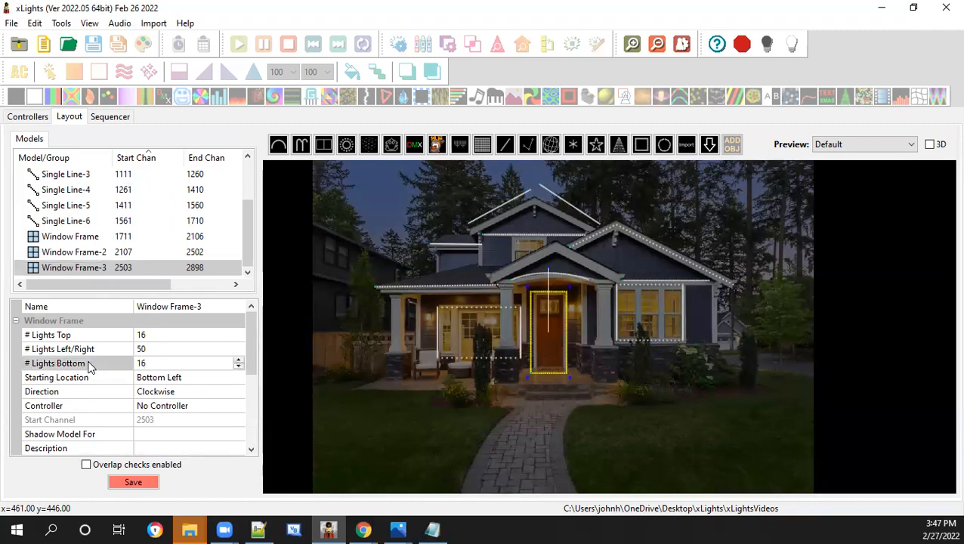
Set Window Frame-3's bottom light count to 0 and save the layout
click(76, 362)
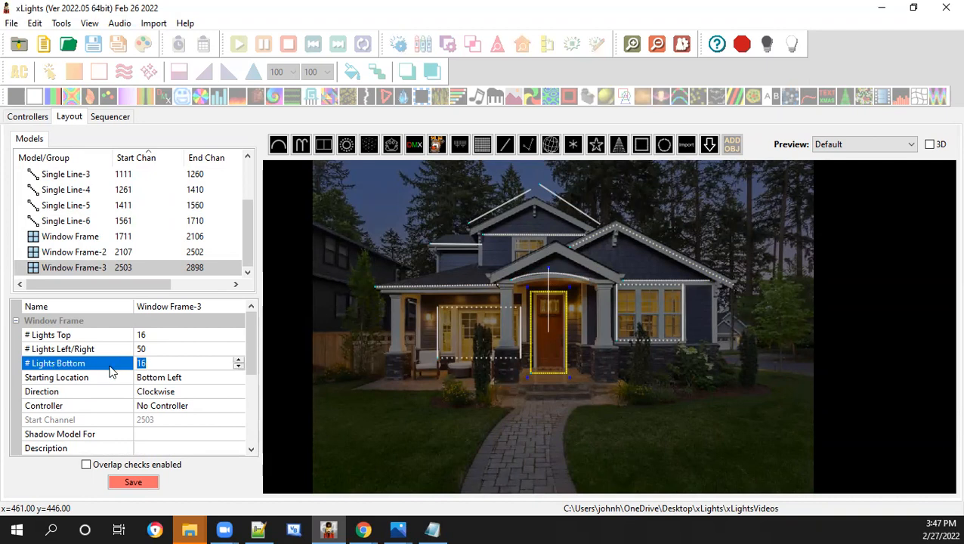
text(0)
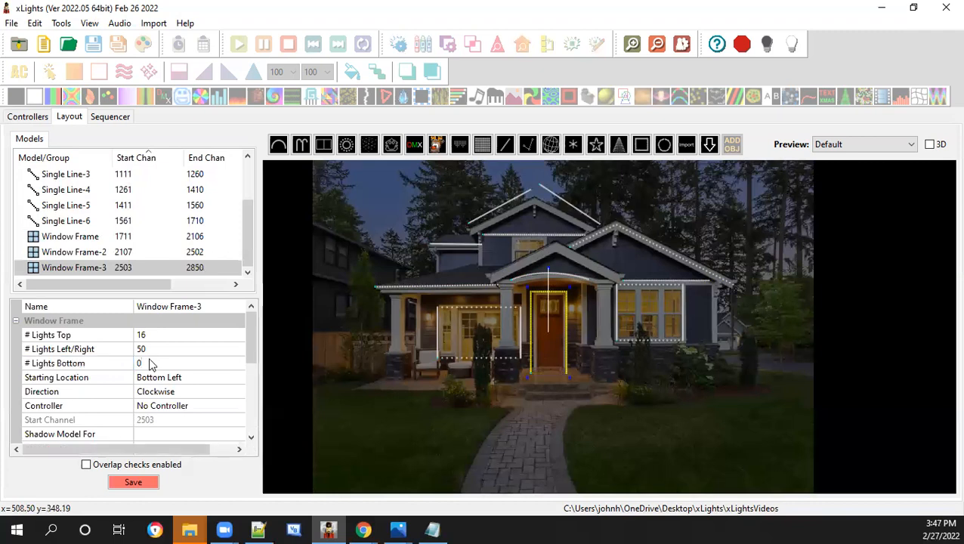
mouse_move(435, 395)
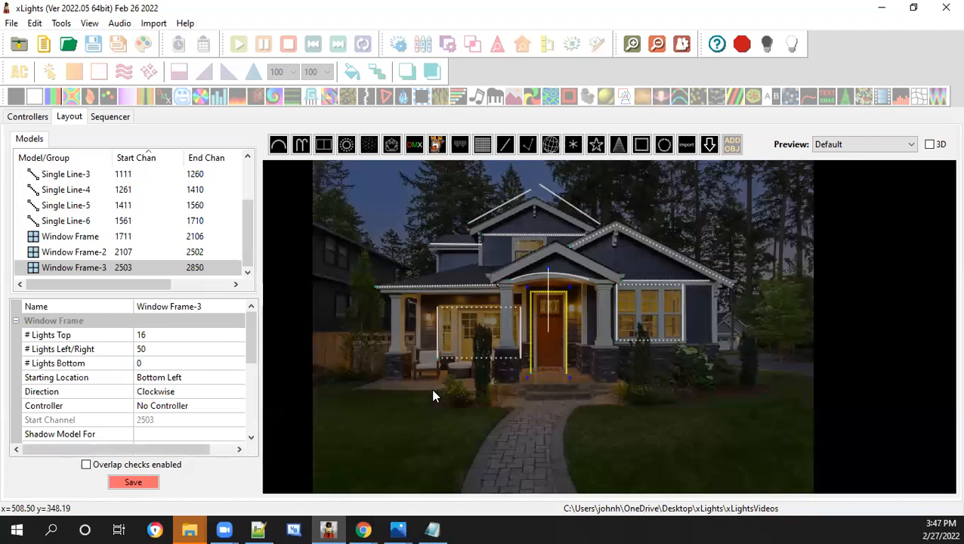
mouse_move(349, 377)
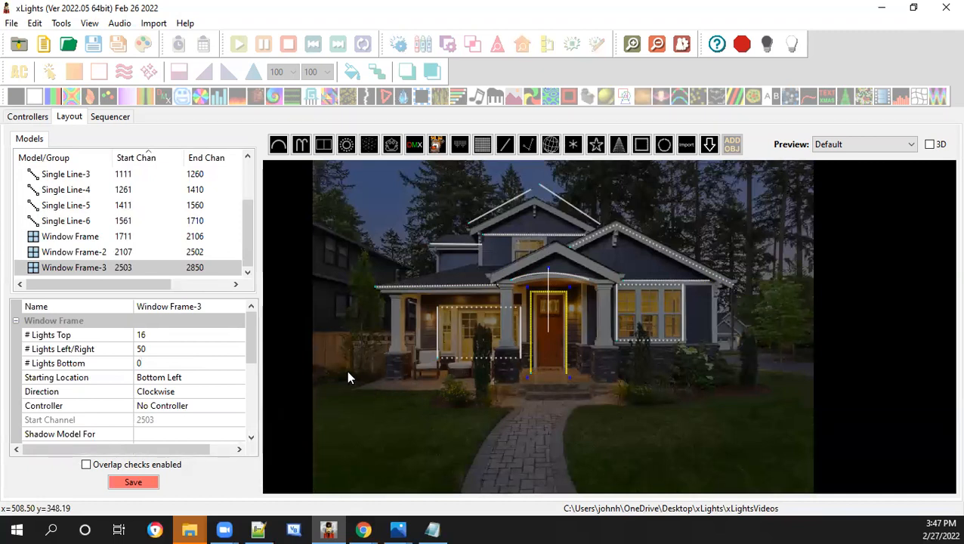
mouse_move(196, 383)
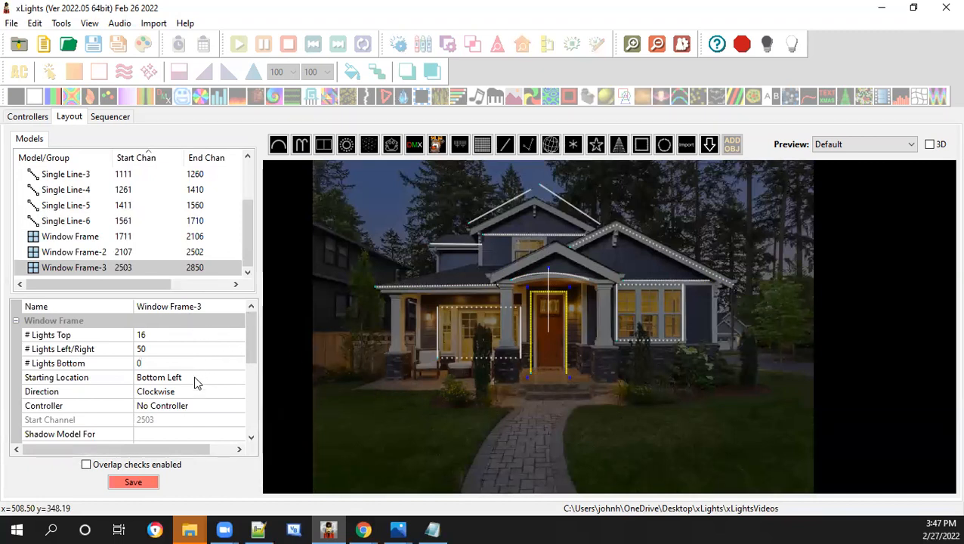
click(133, 482)
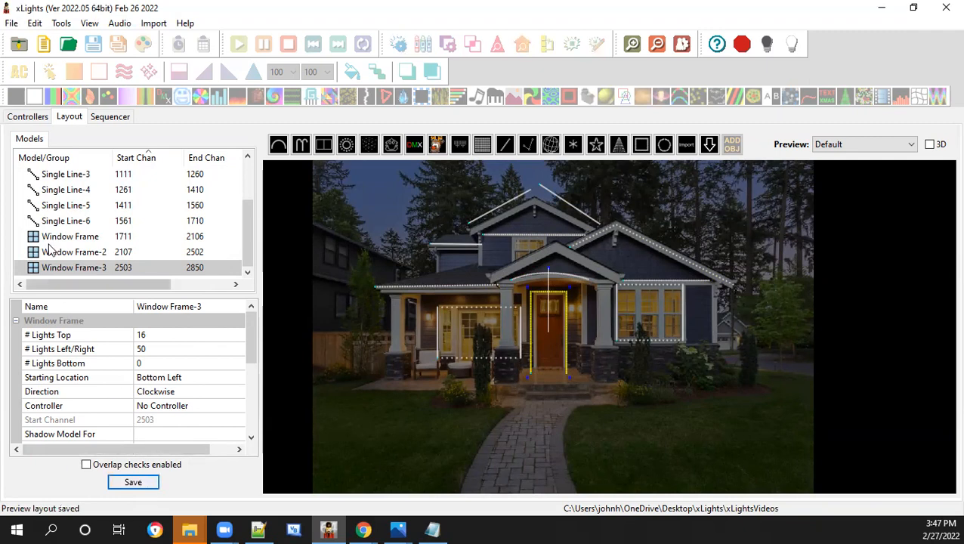
Select the upper left roof line, Single Line-4, and rename it Left Roof
click(66, 173)
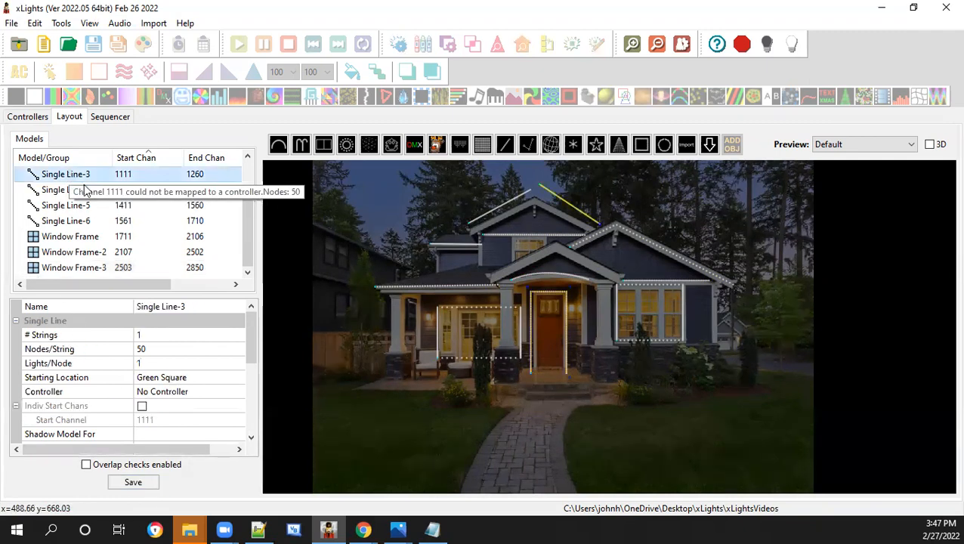
mouse_move(448, 250)
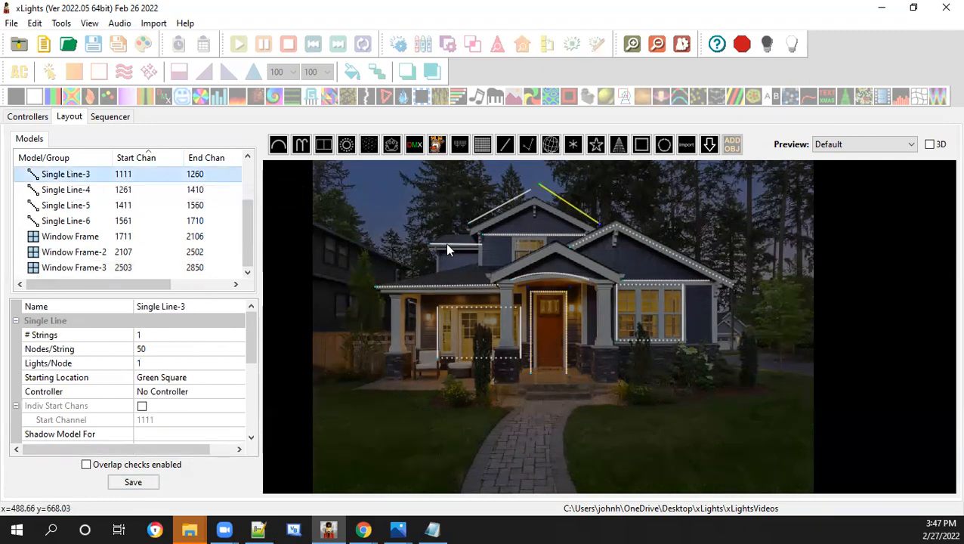
click(66, 189)
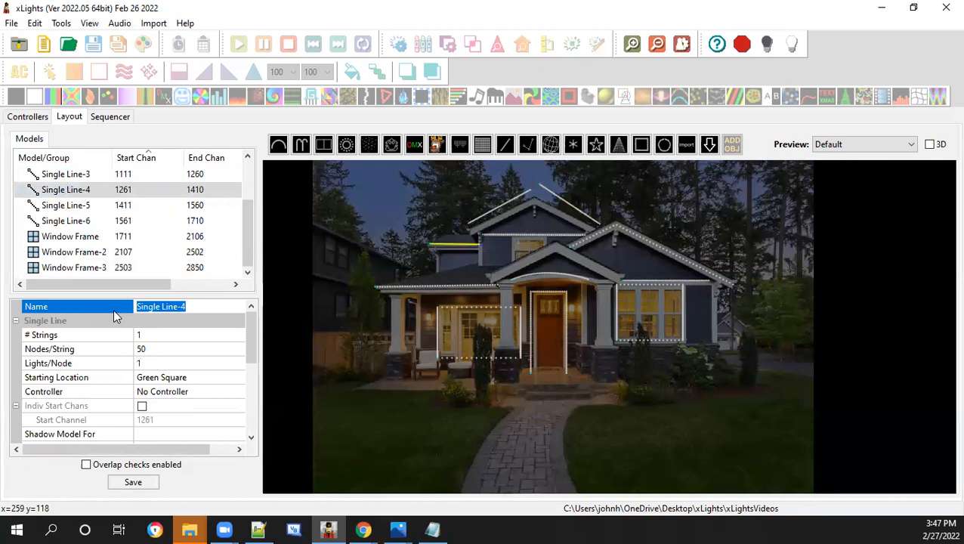
text(Left)
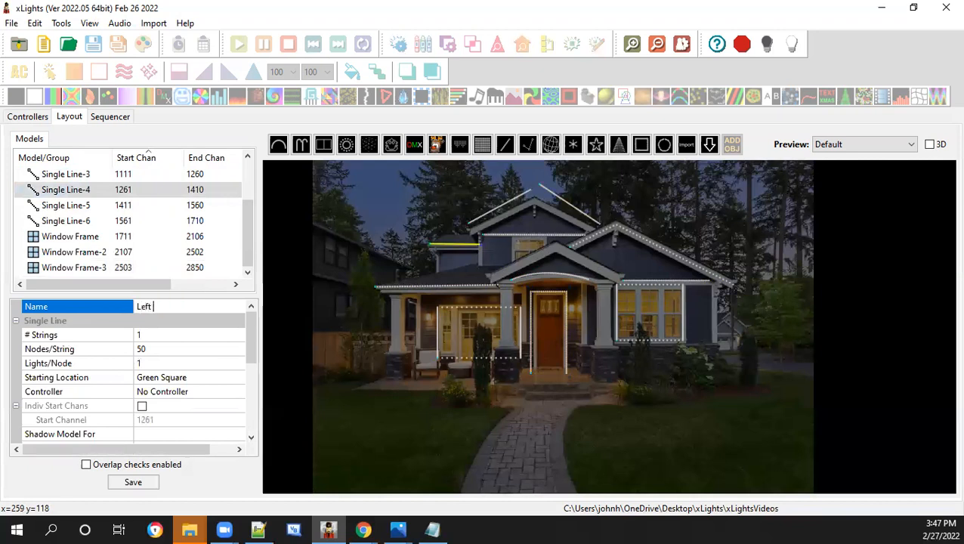
text(Ro)
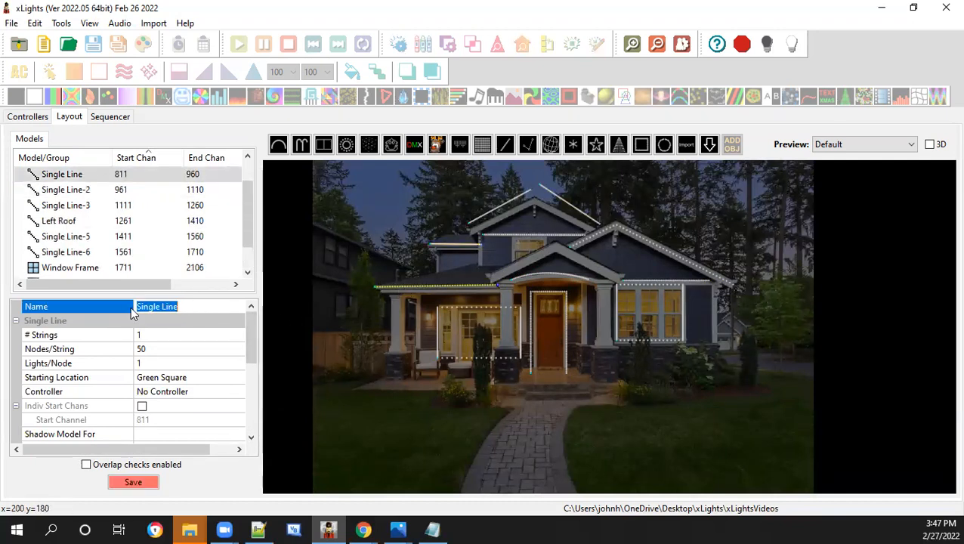
Start typing a new name for the lower left eave Single Line, fixing a typo
text(P)
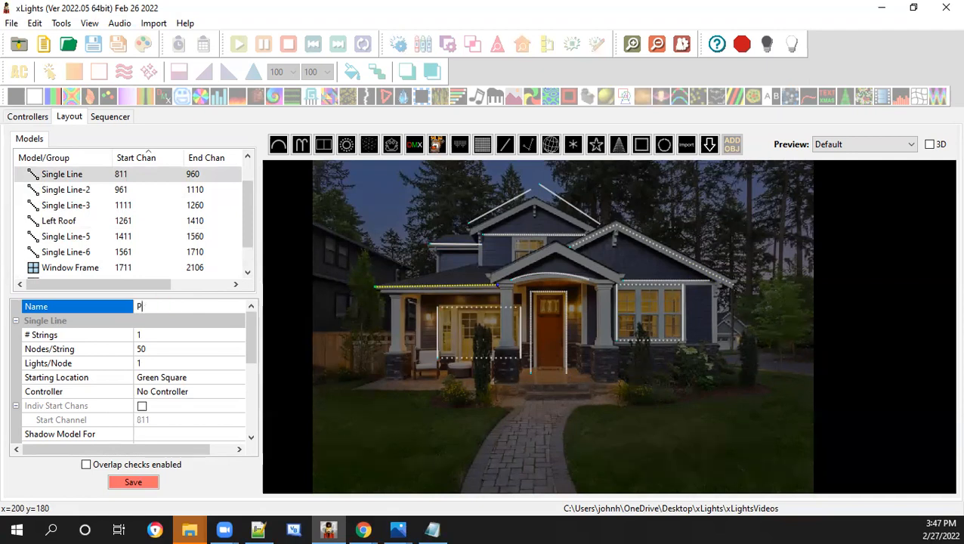
text(ror)
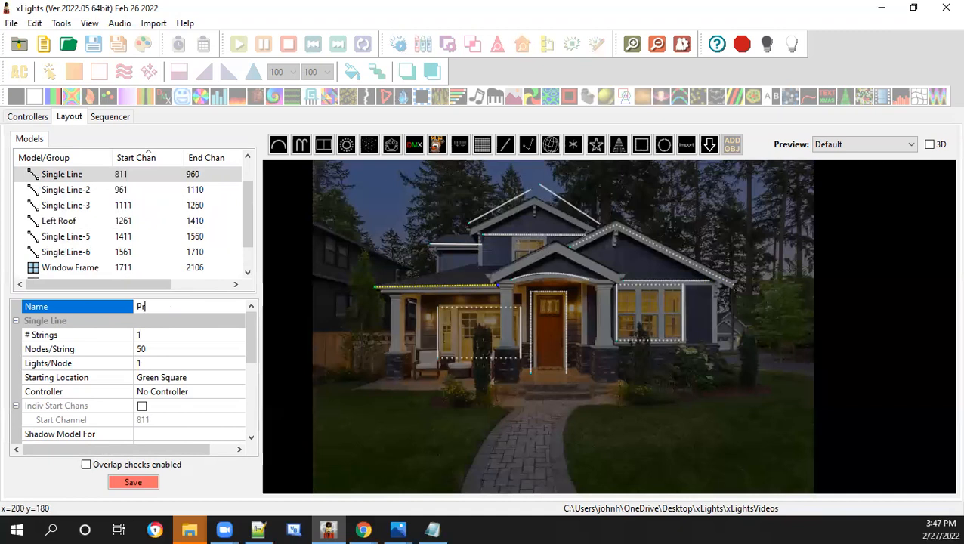
key(Backspace)
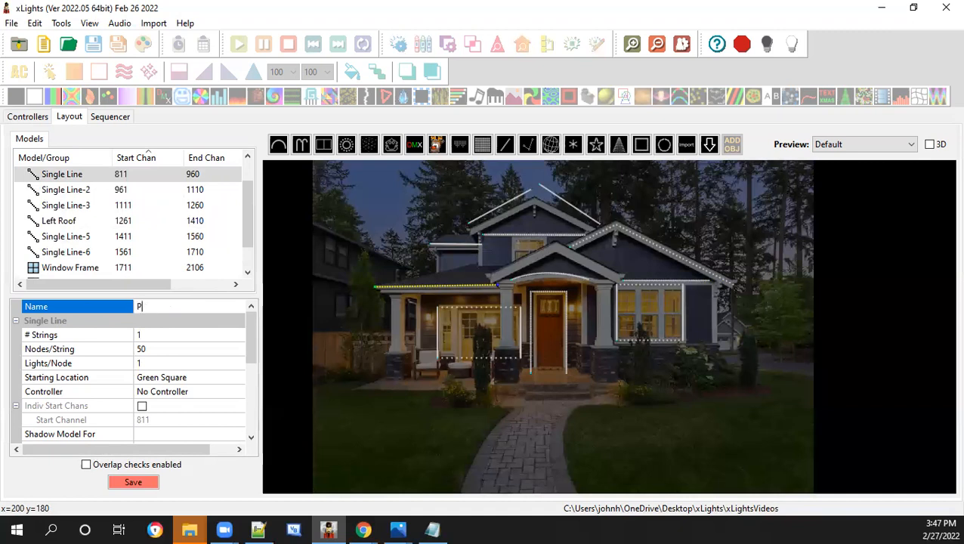
text(ro)
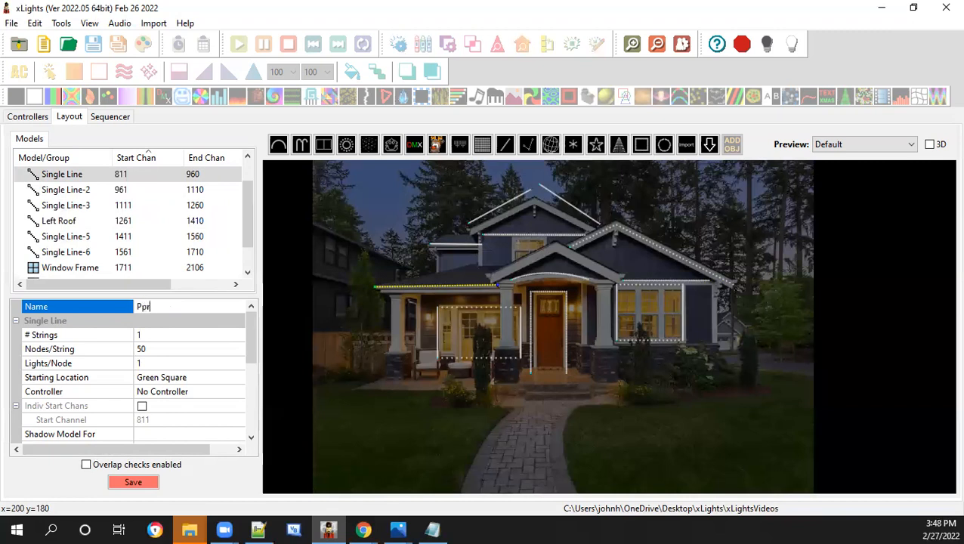
text(c)
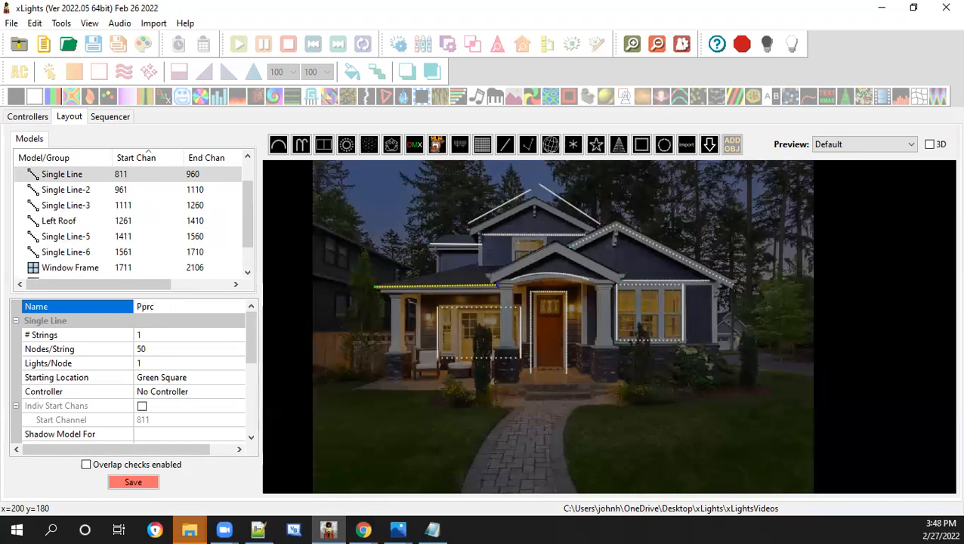